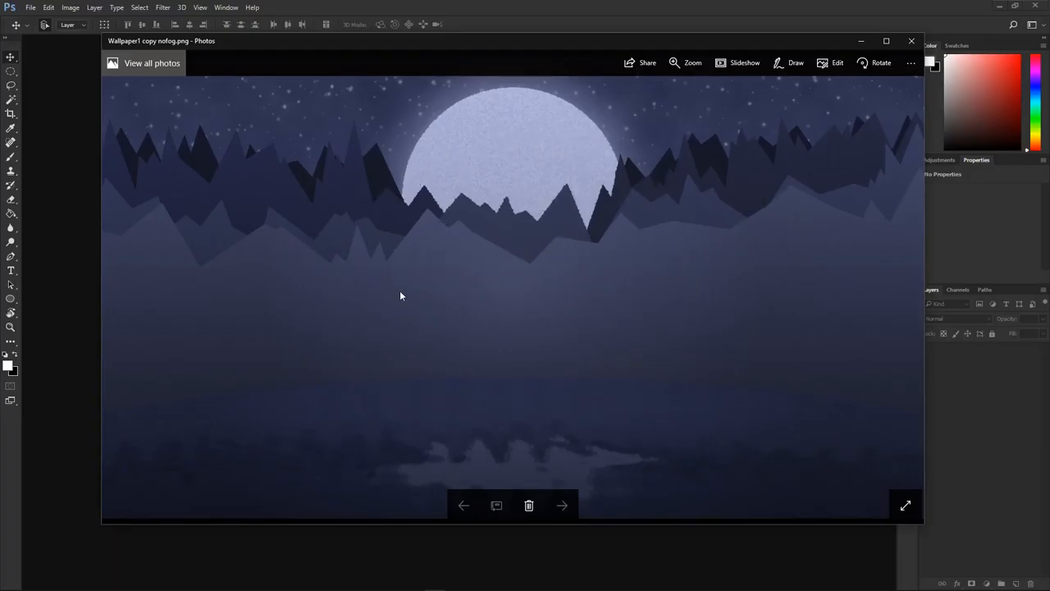
{"action": "mouse_move", "coordinate": [304, 233]}
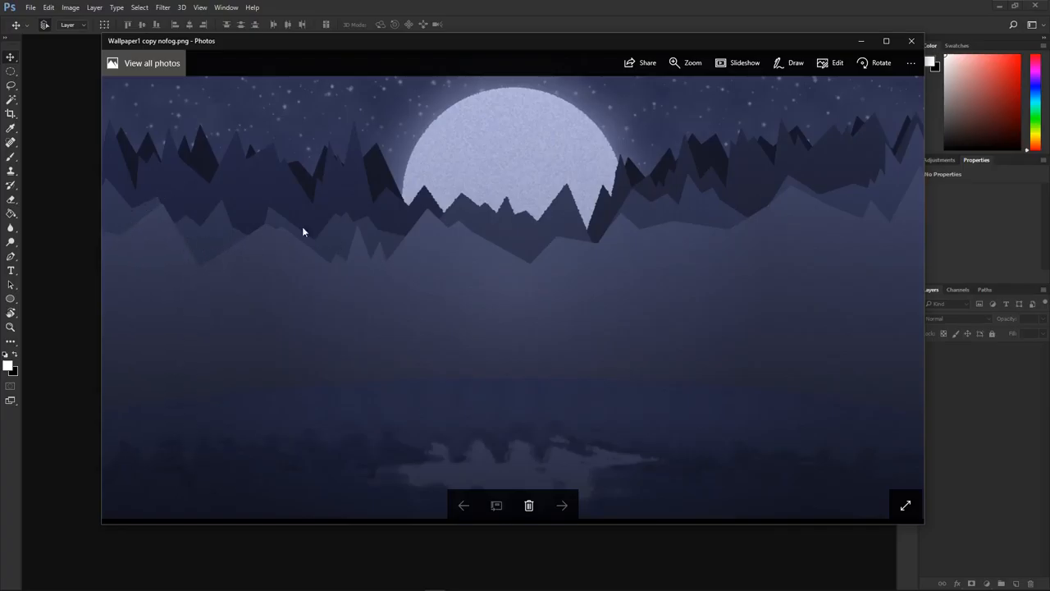
{"action": "mouse_move", "coordinate": [546, 259]}
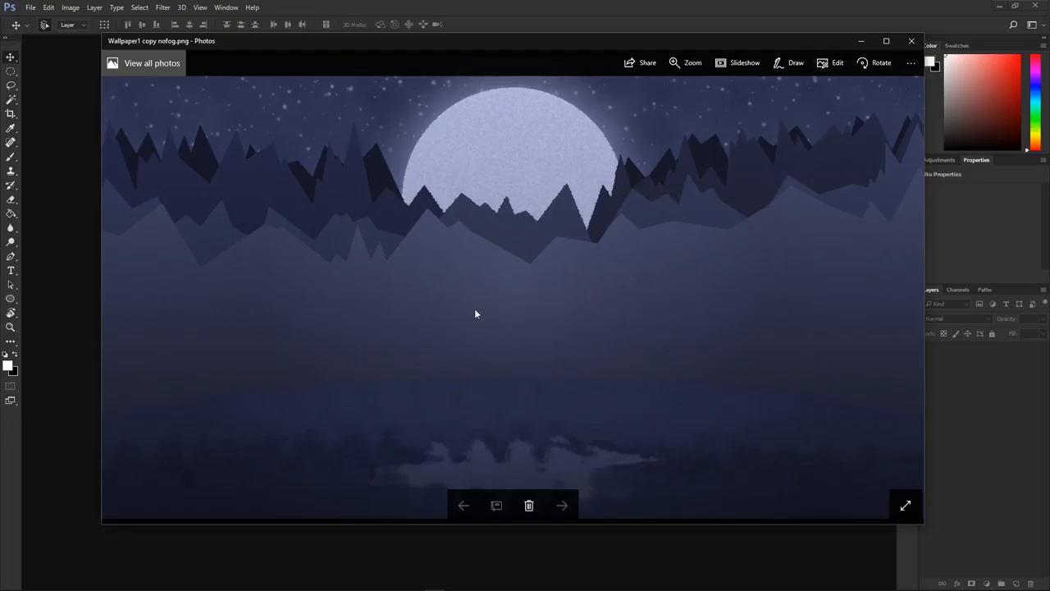
{"action": "mouse_move", "coordinate": [943, 92]}
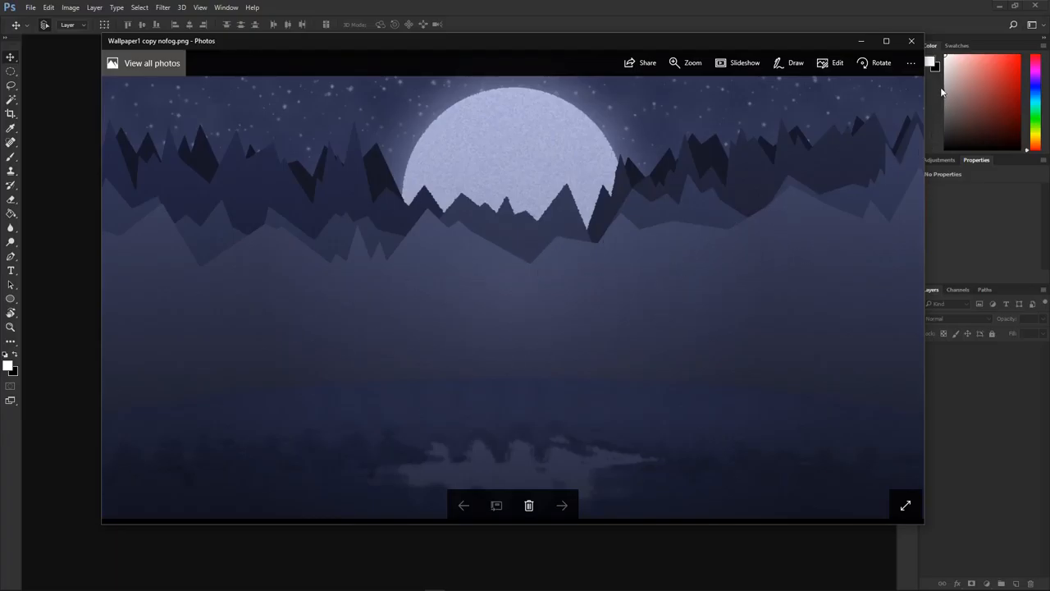
{"action": "mouse_move", "coordinate": [911, 41]}
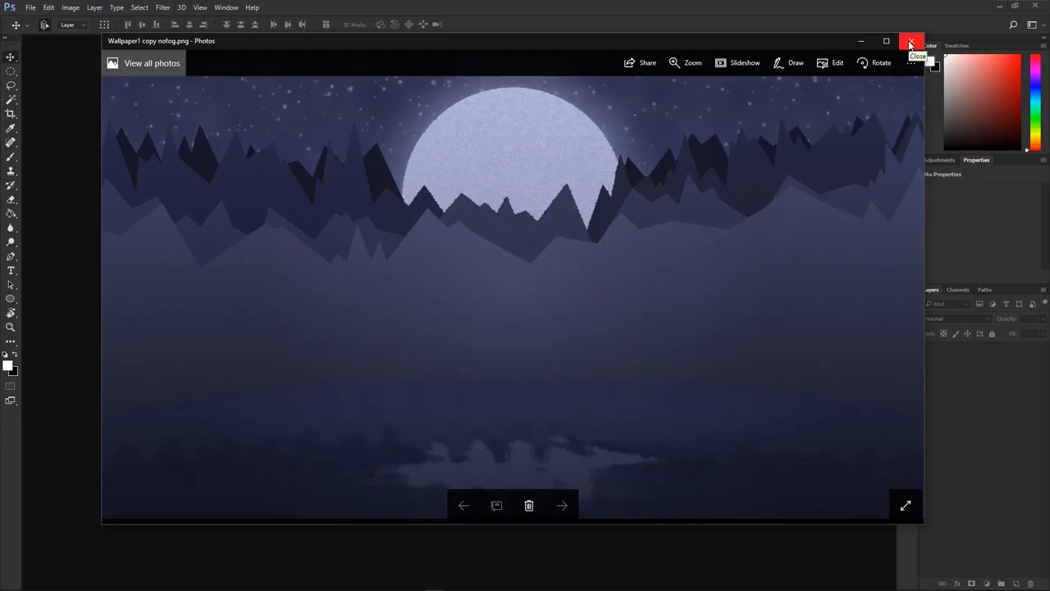
{"action": "mouse_move", "coordinate": [456, 229]}
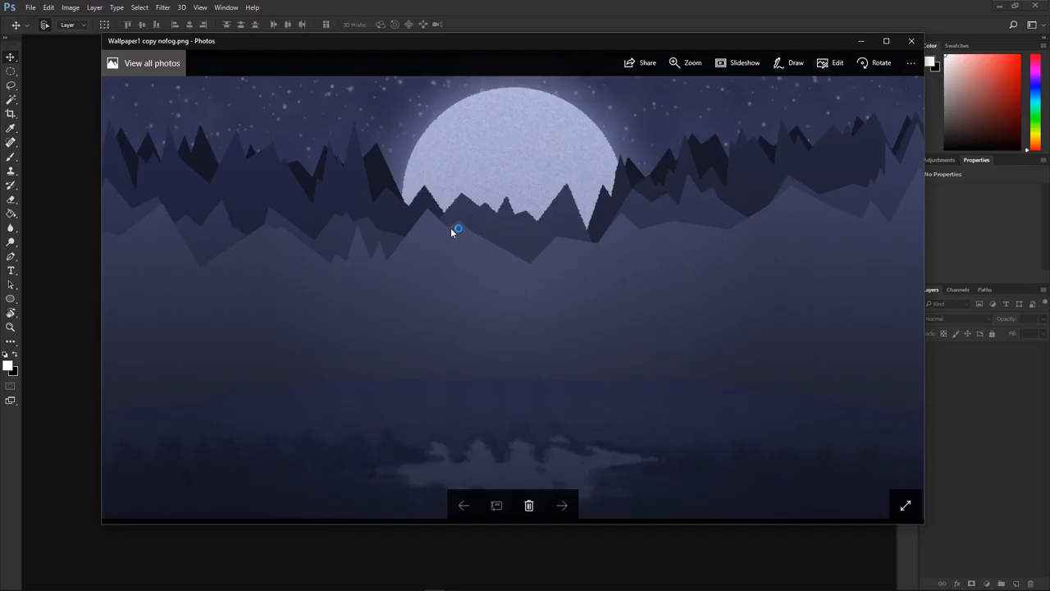
{"action": "mouse_move", "coordinate": [205, 279]}
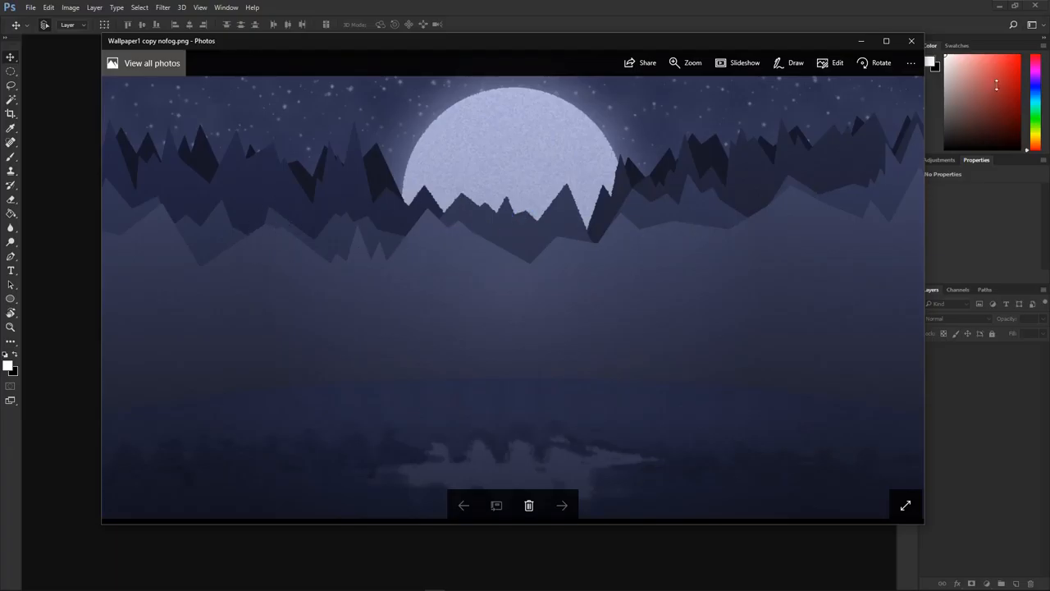
{"action": "mouse_move", "coordinate": [911, 41]}
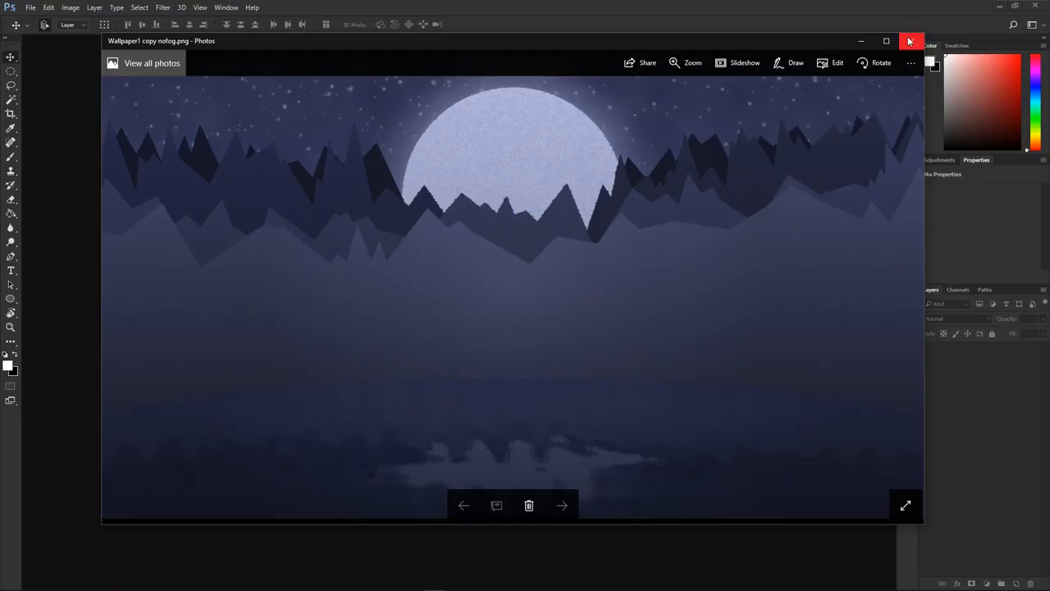
Step: Close the Windows Photos preview of the moon-over-mountains wallpaper, returning to Photoshop's empty workspace
{"action": "left_click", "coordinate": [910, 41]}
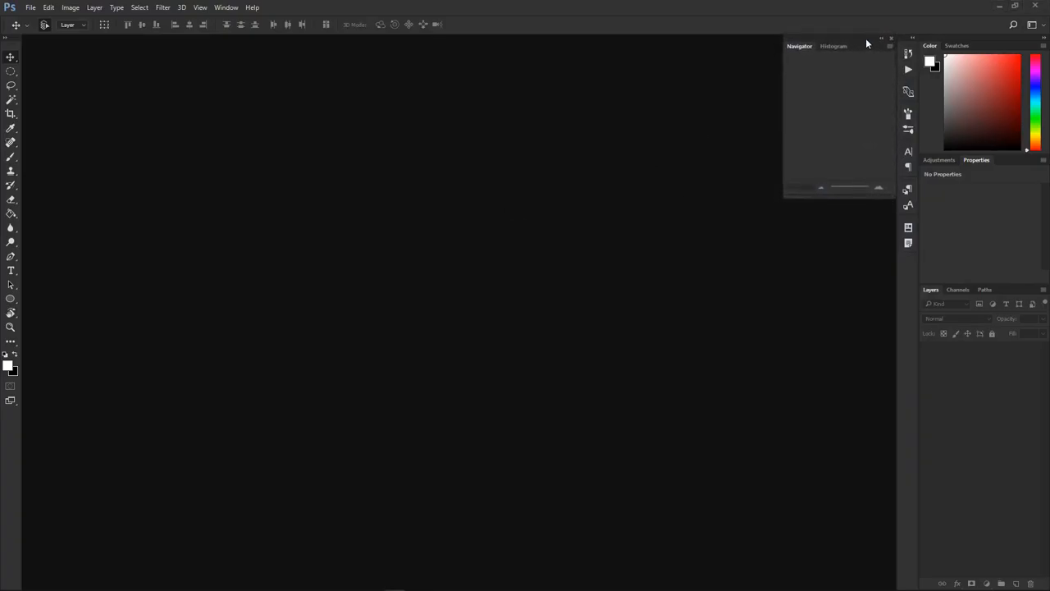
{"action": "mouse_move", "coordinate": [318, 473]}
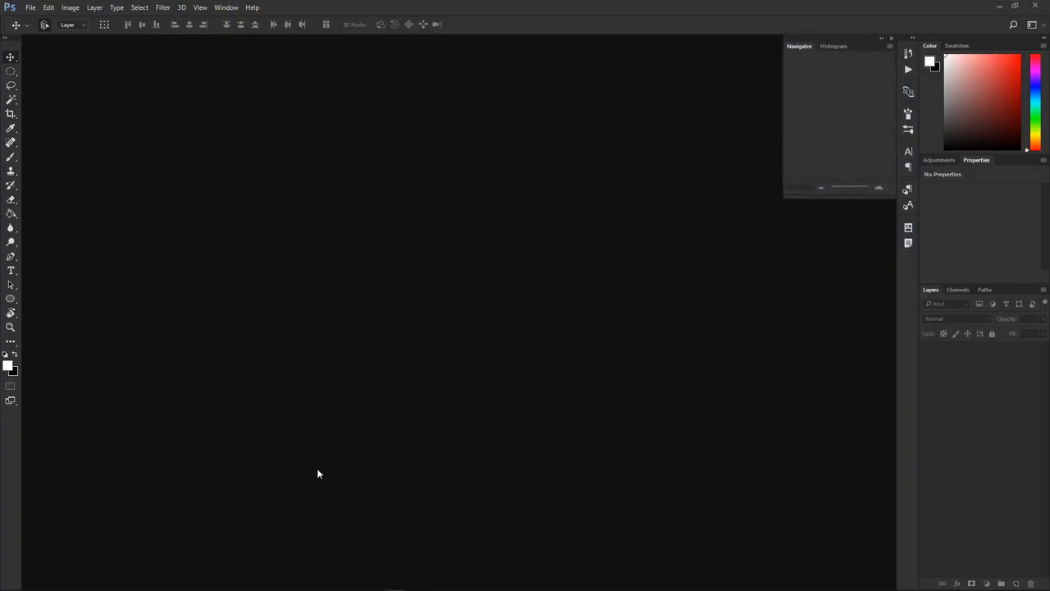
{"action": "mouse_move", "coordinate": [600, 269]}
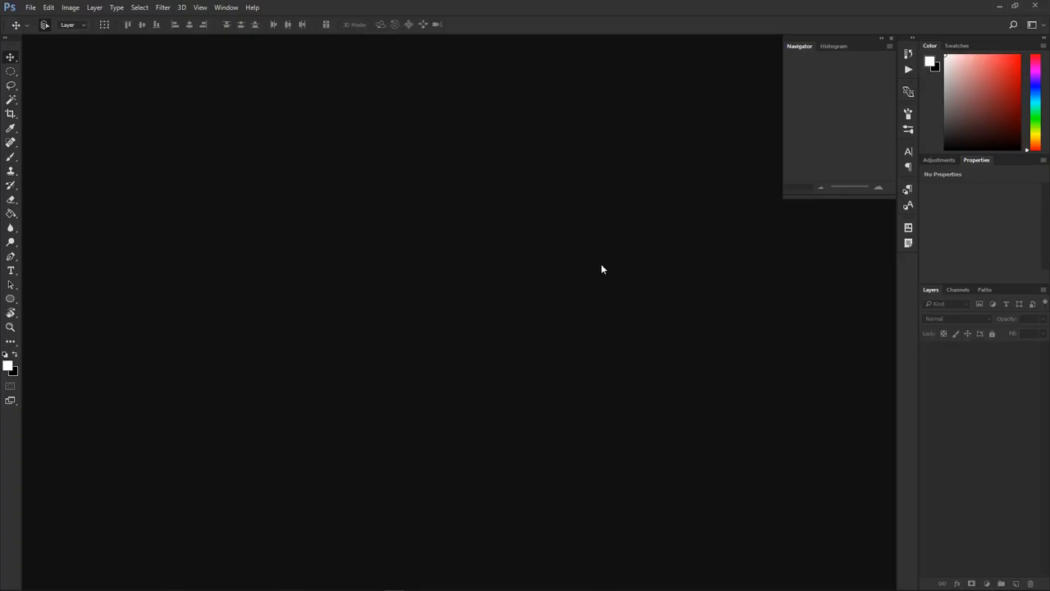
{"action": "mouse_move", "coordinate": [496, 151]}
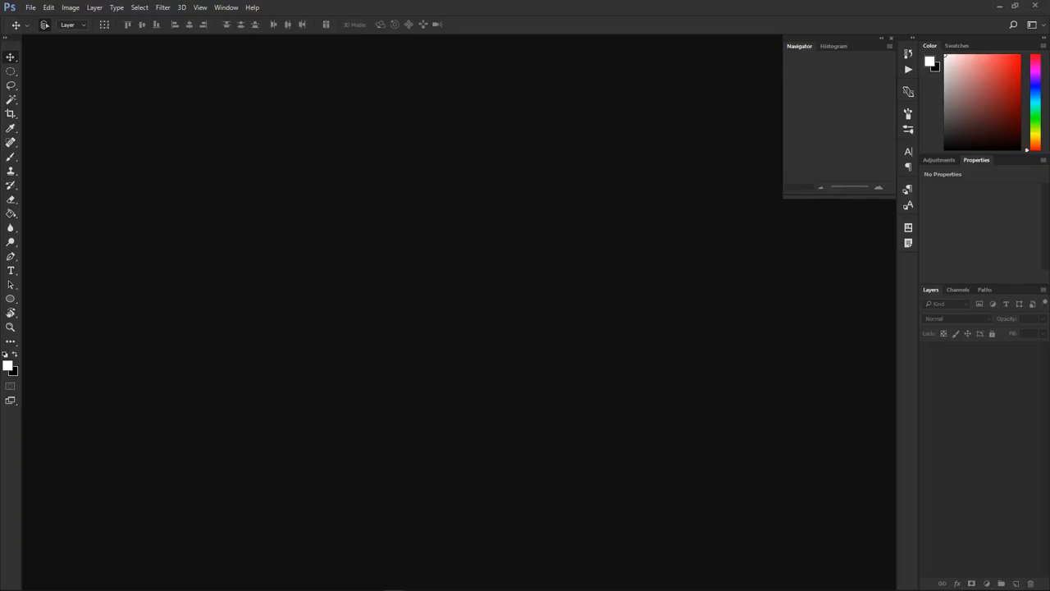
{"action": "mouse_move", "coordinate": [512, 181]}
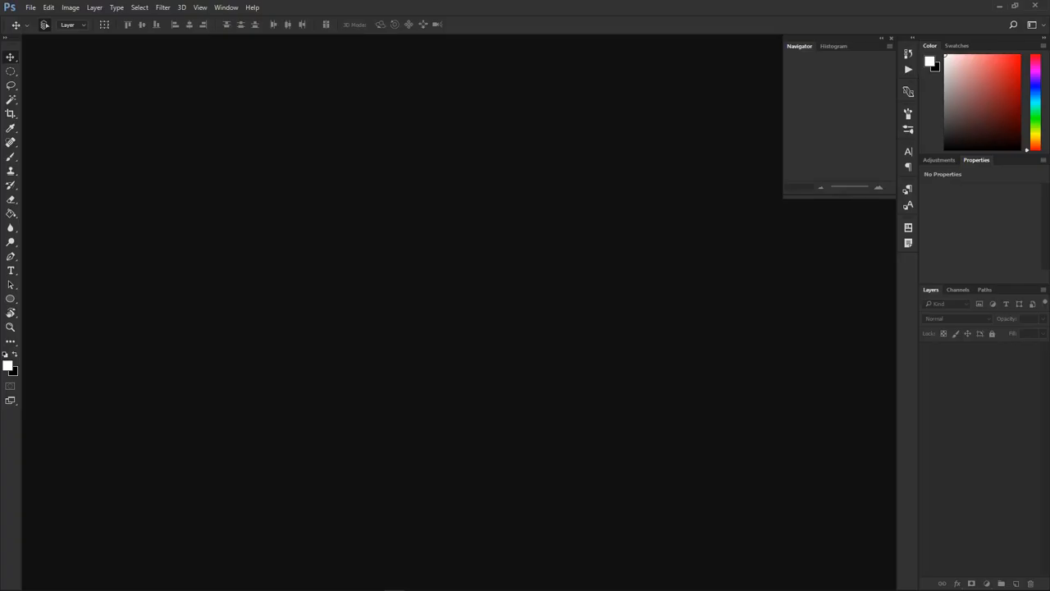
{"action": "mouse_move", "coordinate": [353, 304]}
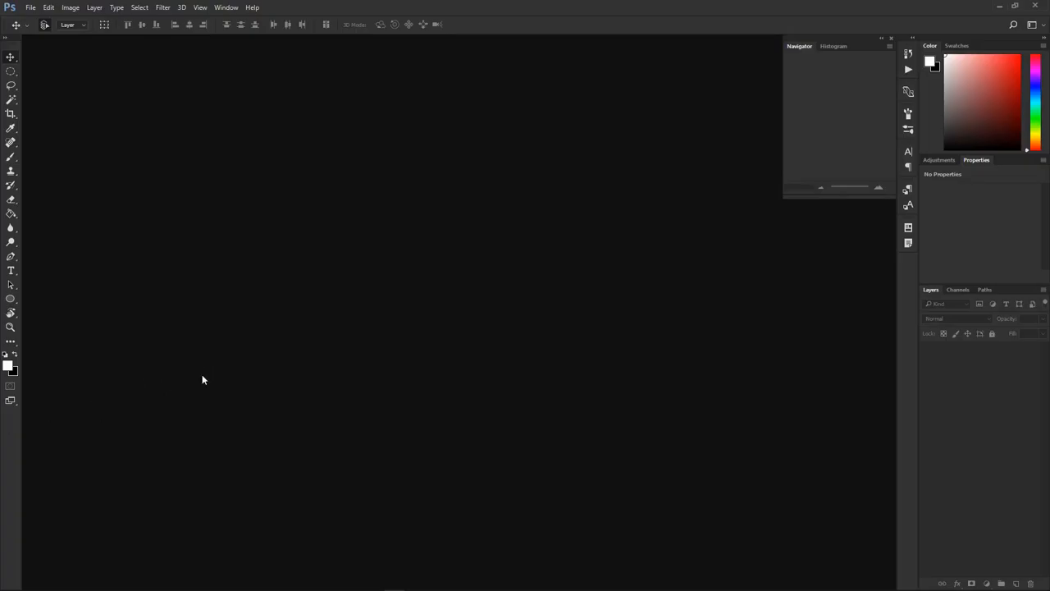
{"action": "mouse_move", "coordinate": [256, 399]}
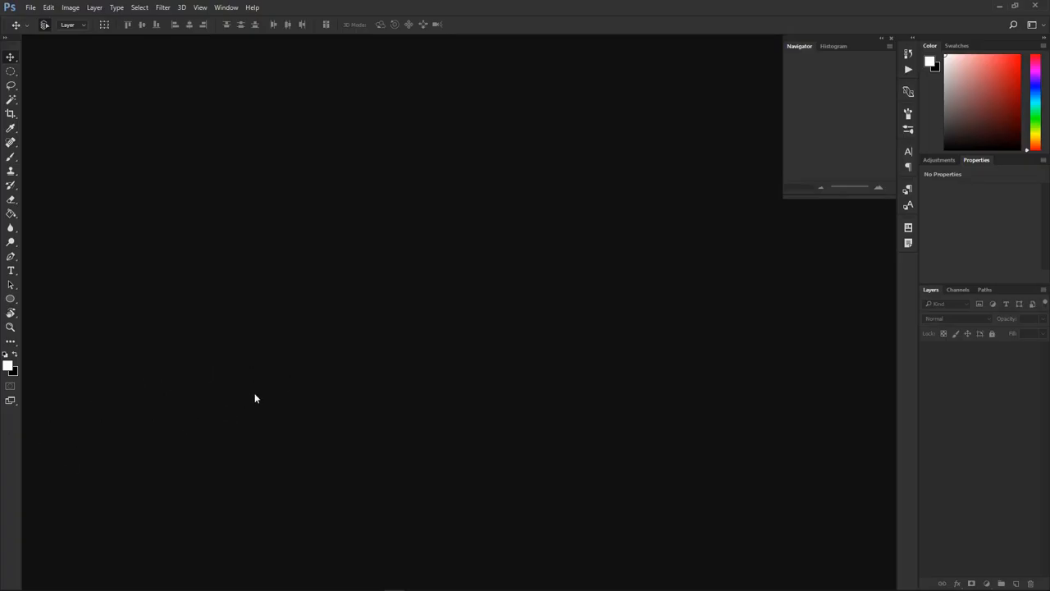